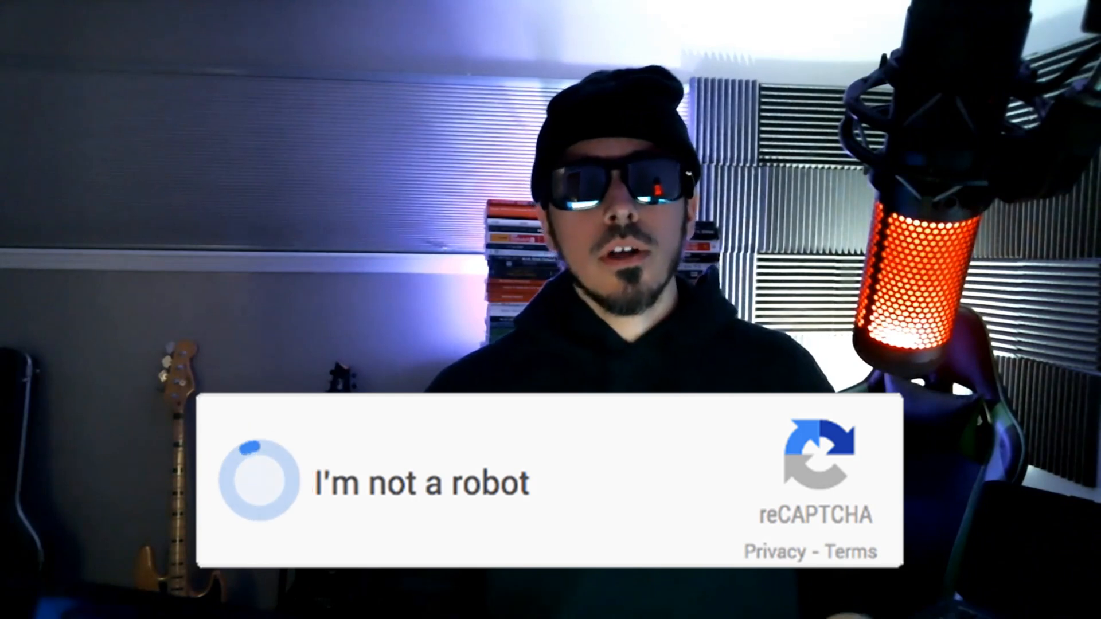
left_click(257, 488)
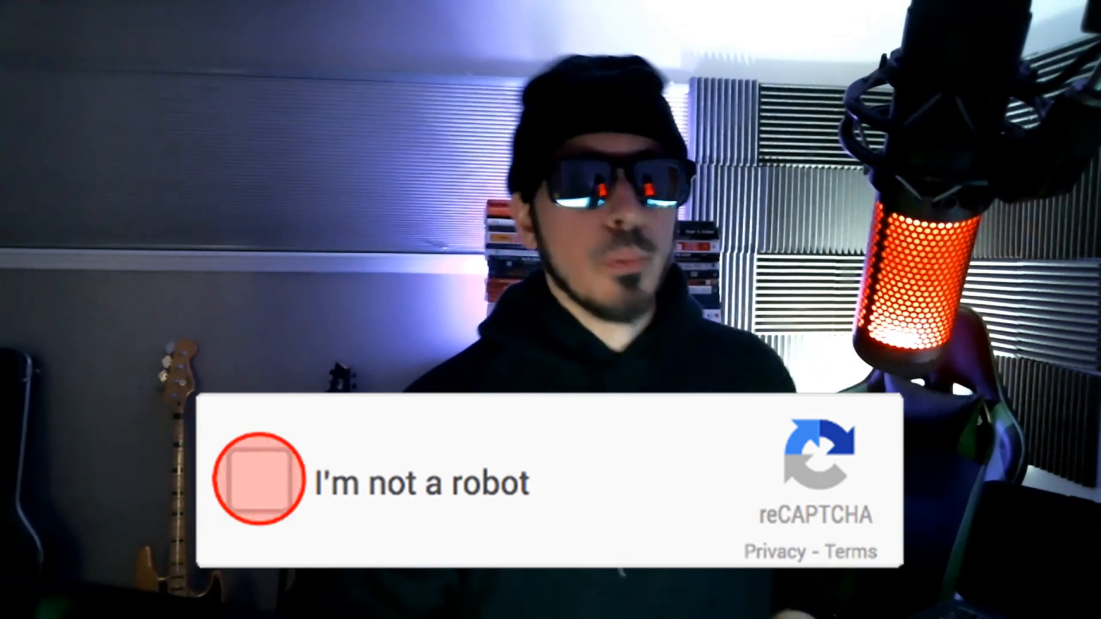
left_click(262, 488)
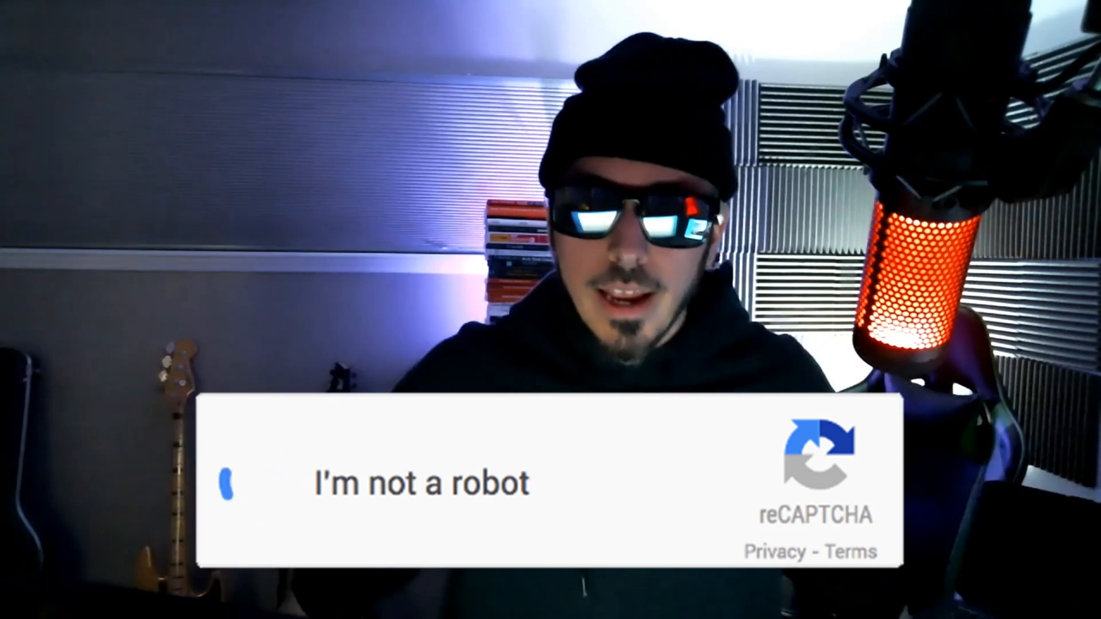